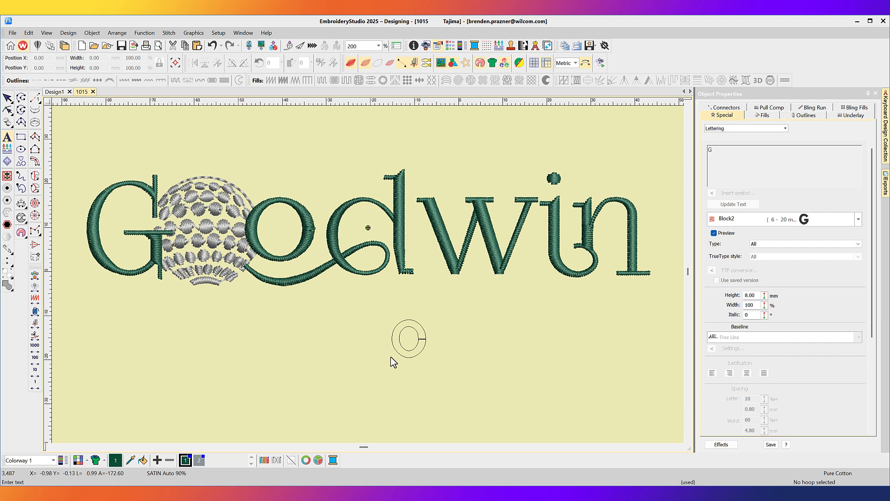
# Add 'GOLF CLUB' lettering below Goodwin in the Art Block font
pyautogui.write('GOLF CLUB')
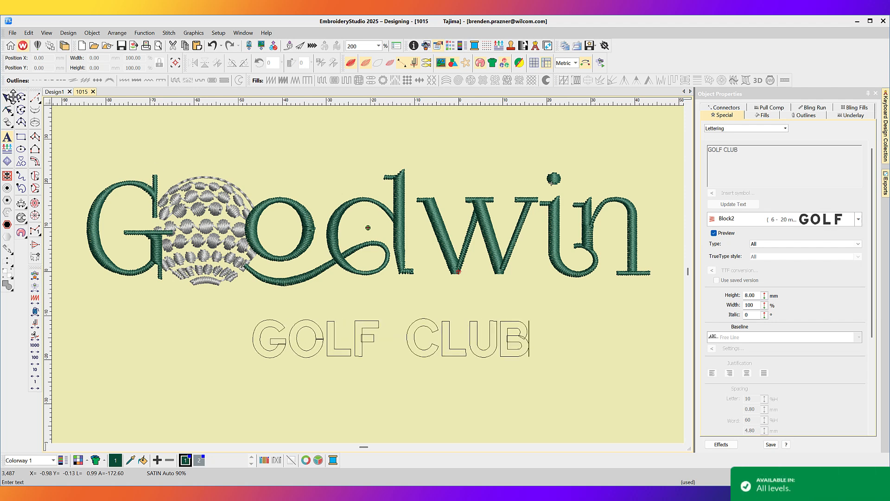
pyautogui.click(857, 218)
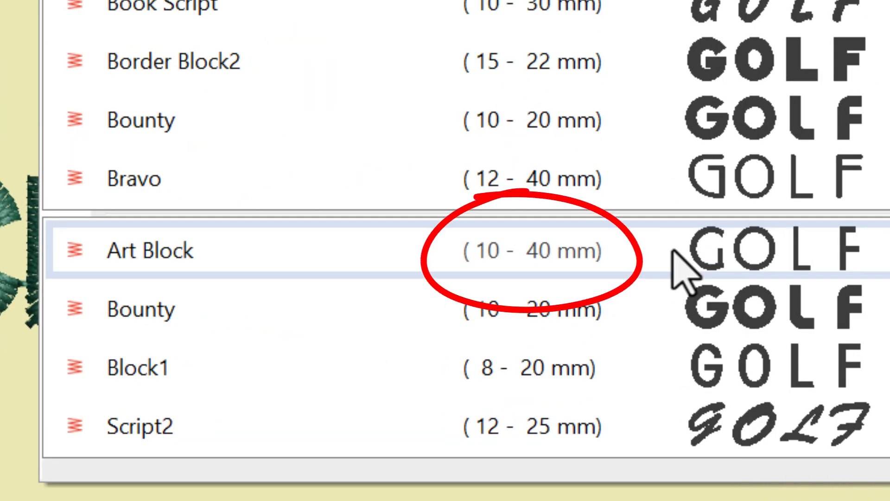
pyautogui.click(149, 250)
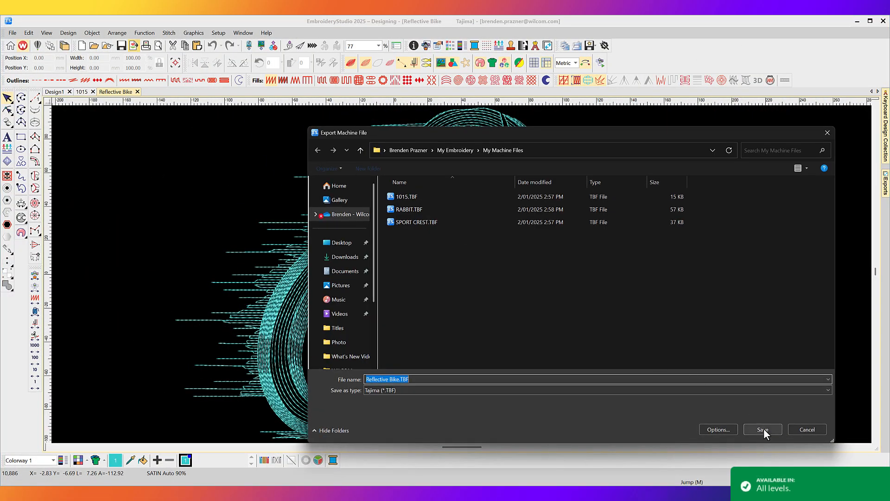
# Save the design as 'Reflective Bike.TBF' in Tajima format to My Machine Files
pyautogui.click(763, 429)
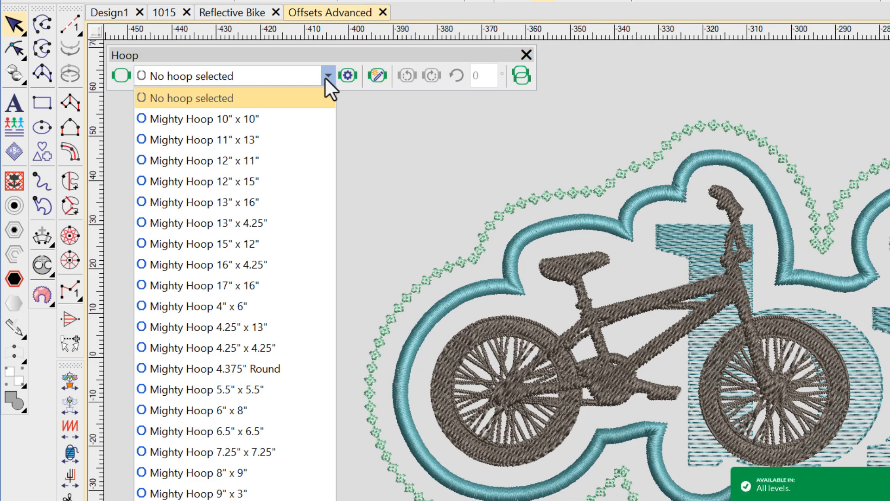
# Select a Mighty Hoop size from the hoop dropdown for the bicycle design
pyautogui.click(201, 140)
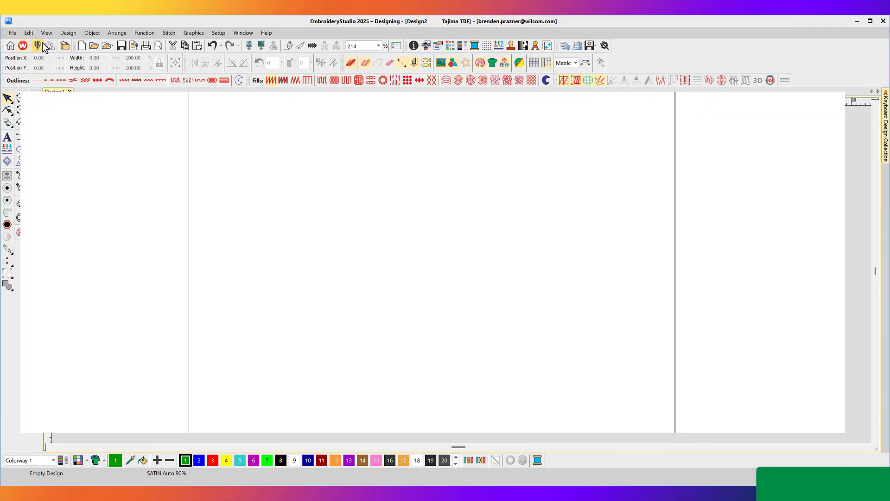
# Import Wilson Motorcycle Club.cdr in CorelDRAW mode and convert it to embroidery
pyautogui.click(44, 45)
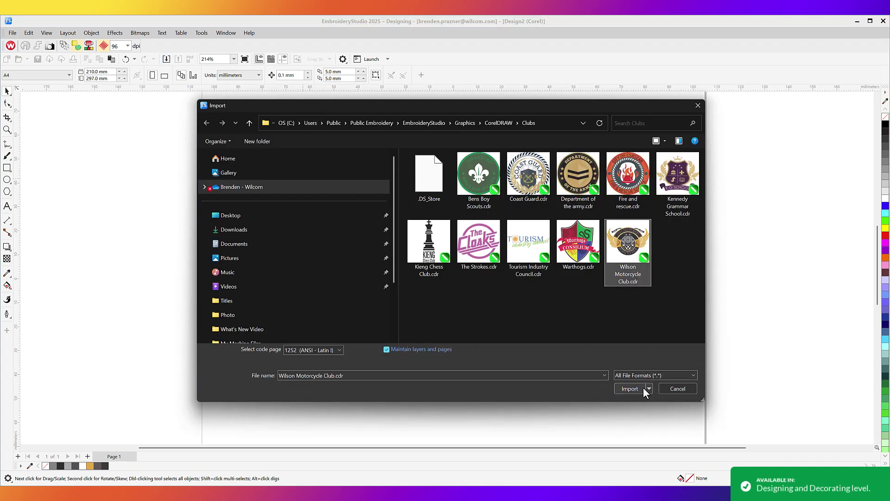
pyautogui.click(629, 388)
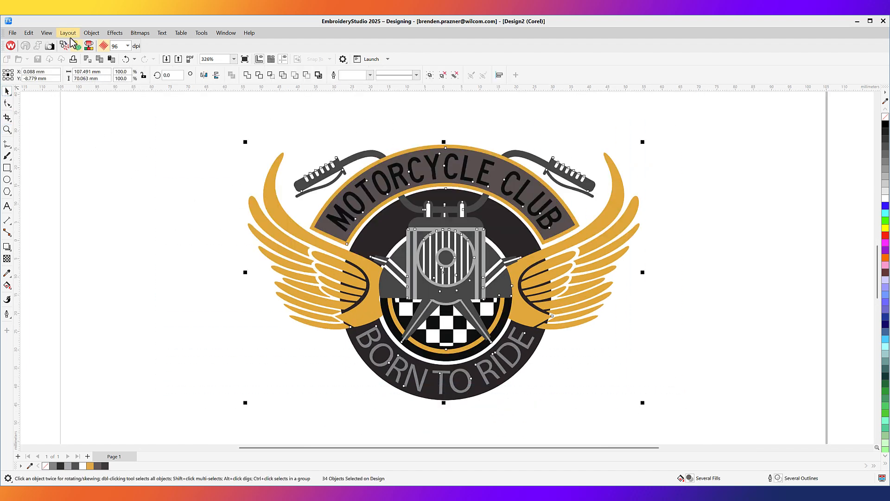
pyautogui.click(65, 46)
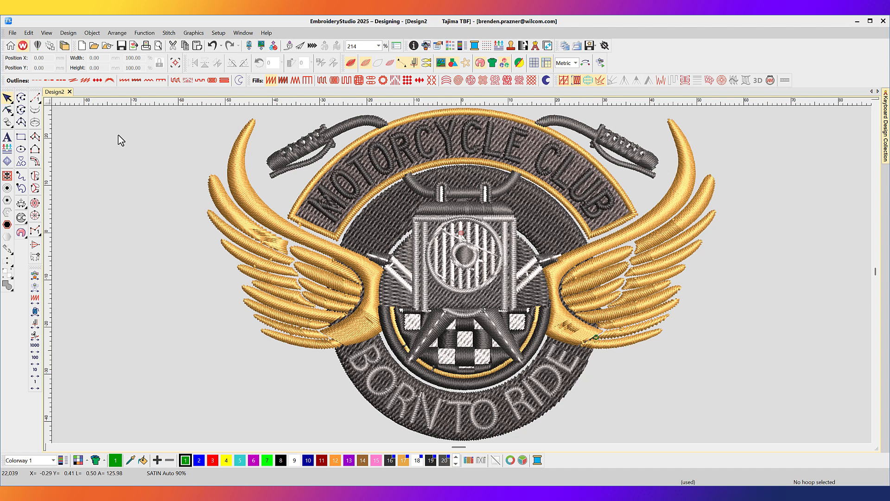
pyautogui.click(96, 92)
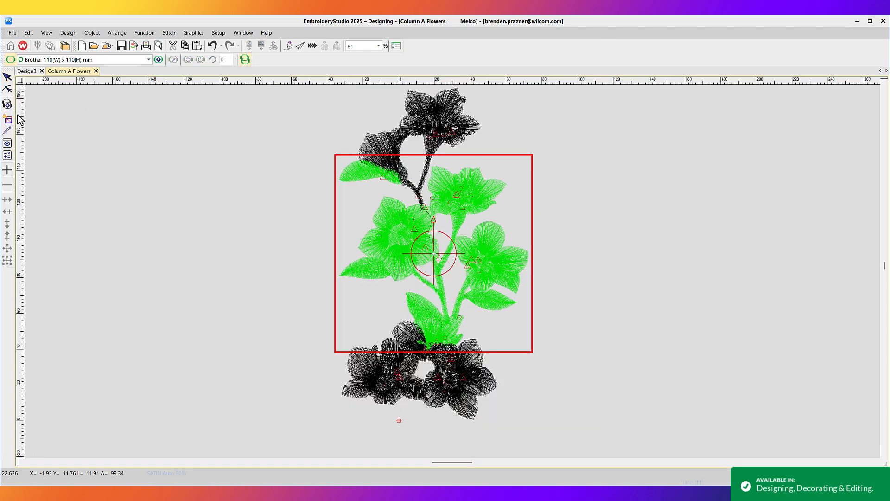
# Calculate hoopings for Column A Flowers and accept the three-hooping layout
pyautogui.click(8, 119)
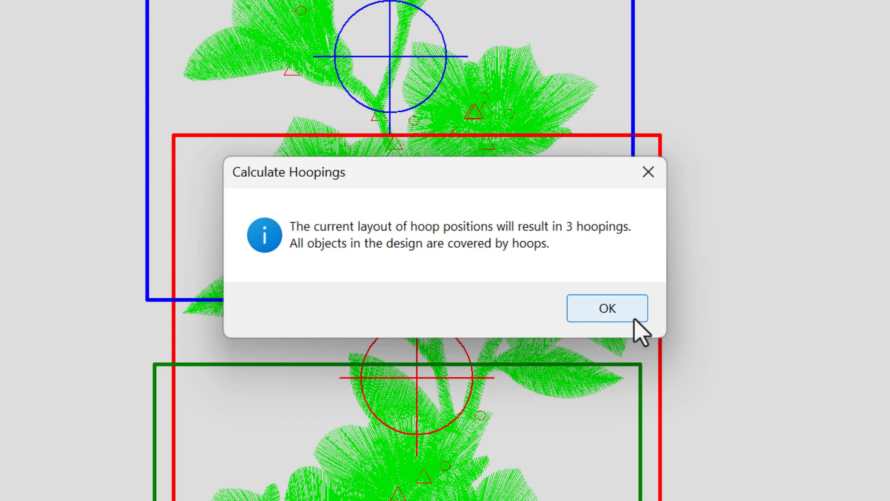
pyautogui.click(607, 307)
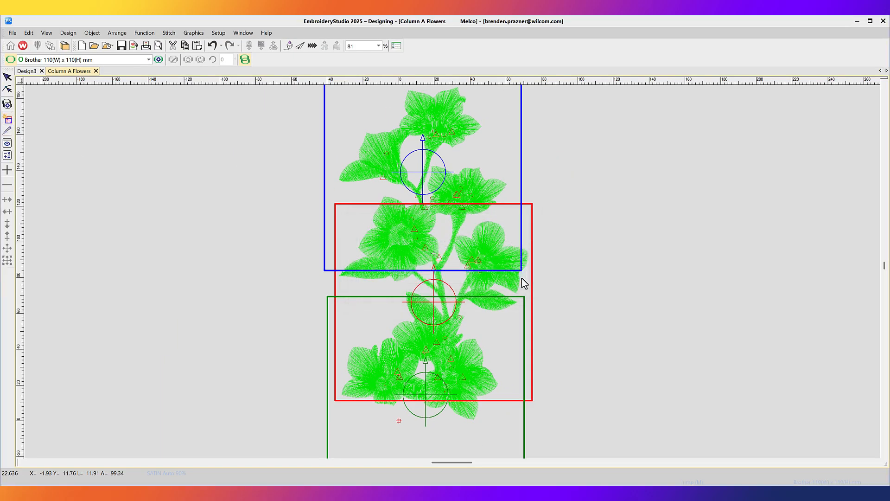
pyautogui.click(6, 142)
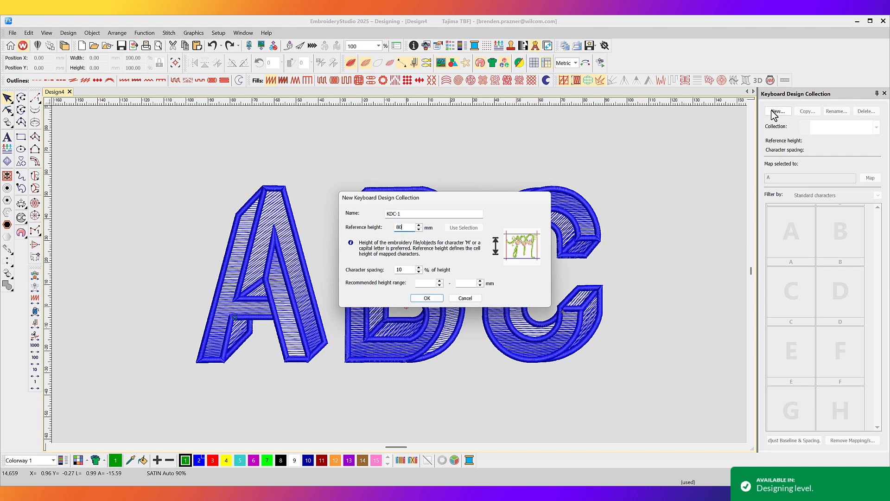
# Create KDC-1, map letters A–C into it, and select KDC-1 as the lettering font
pyautogui.click(426, 297)
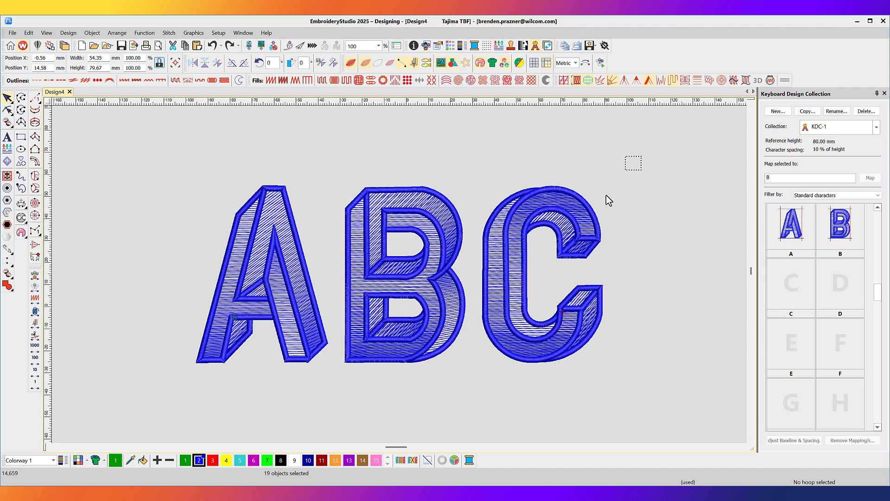
pyautogui.click(870, 177)
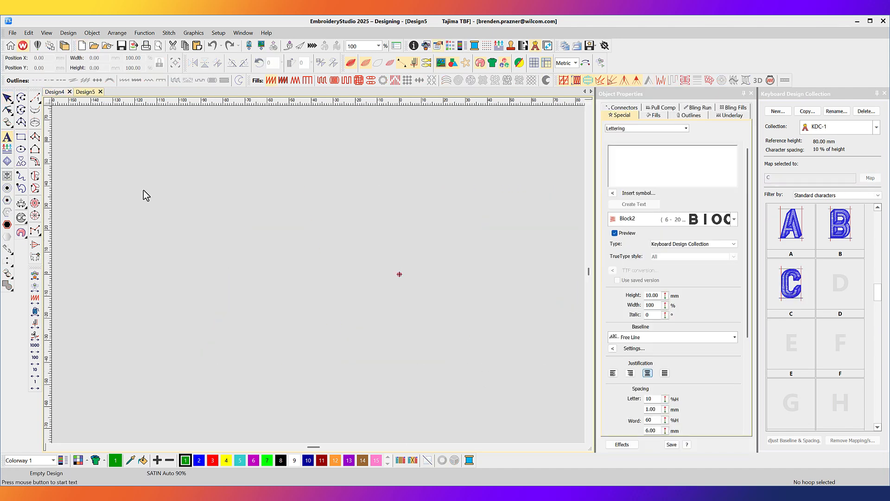
pyautogui.click(733, 218)
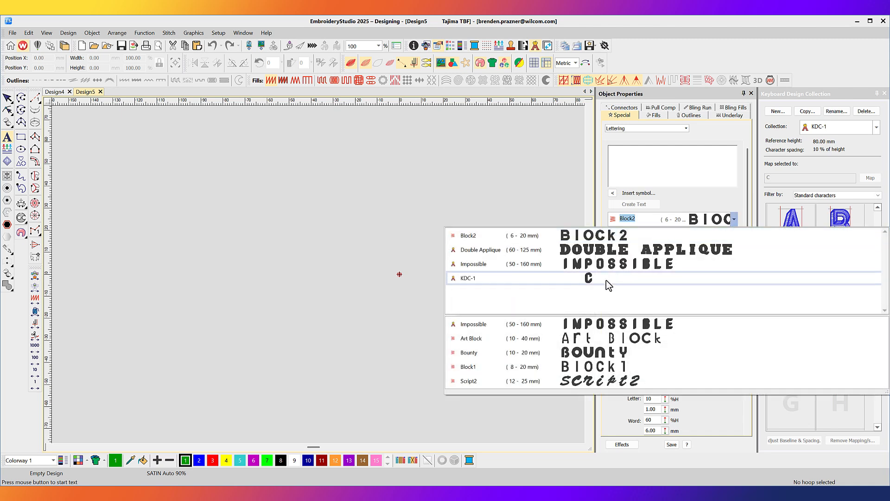
pyautogui.click(468, 278)
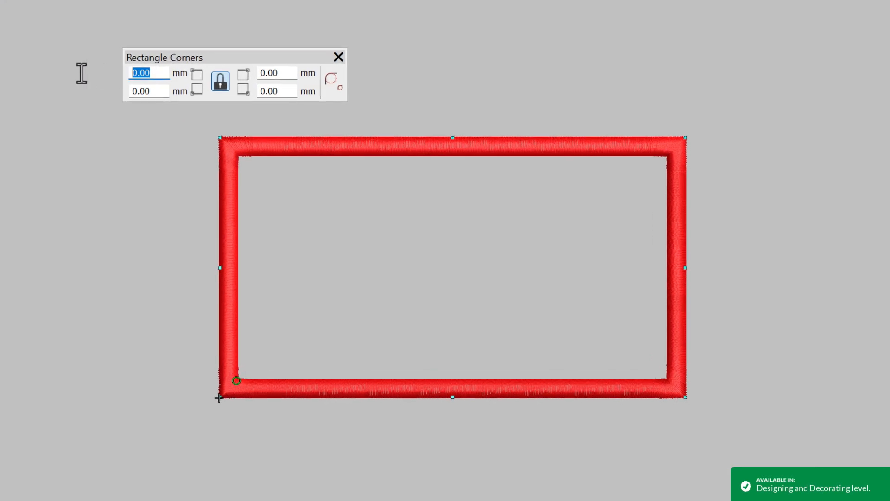
# Round all border corners to 5.00 mm, then drag one corner to a different radius
pyautogui.write('5.00')
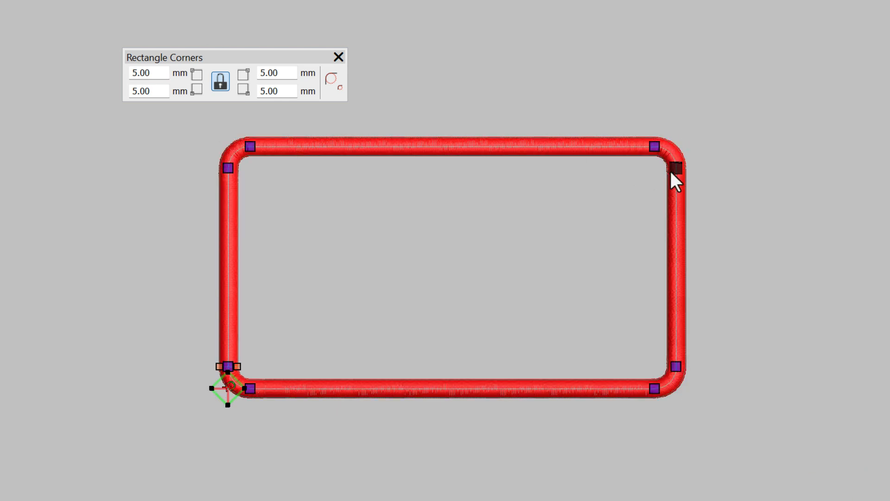
pyautogui.moveTo(675, 170); pyautogui.dragTo(675, 247)
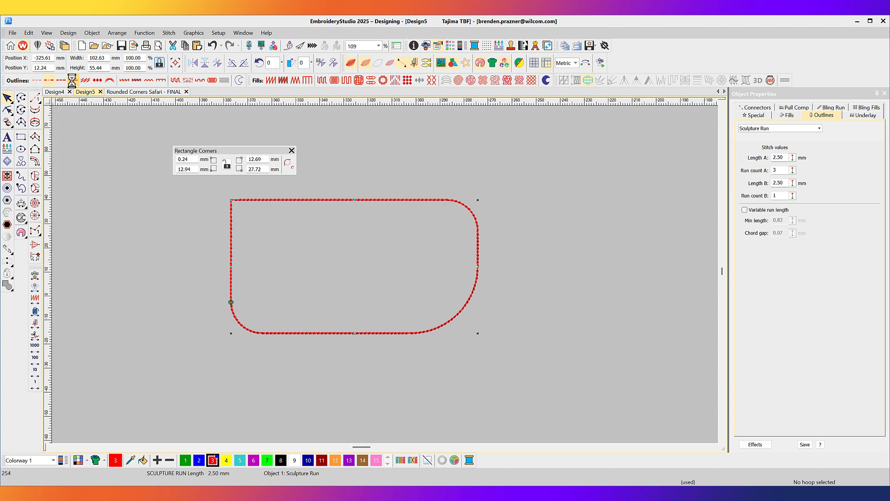
pyautogui.click(403, 81)
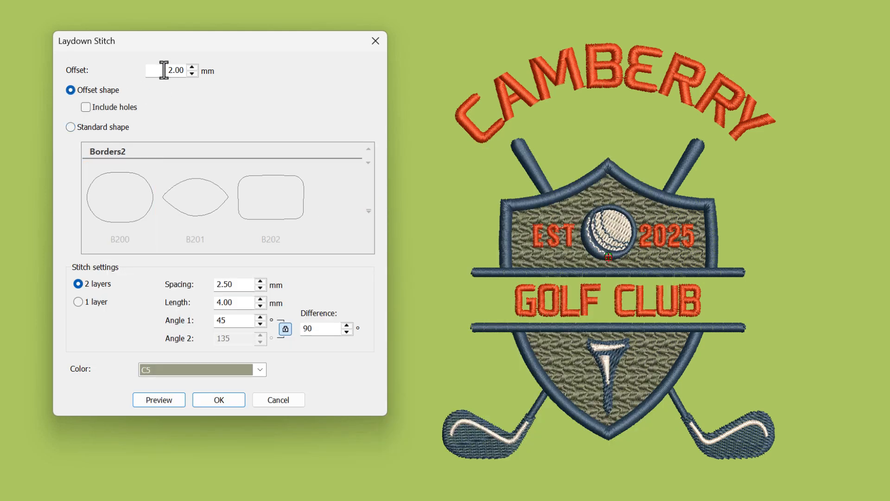
# Set laydown offset to 2.50 mm with 2 layers, preview, and apply it to the badge
pyautogui.click(259, 370)
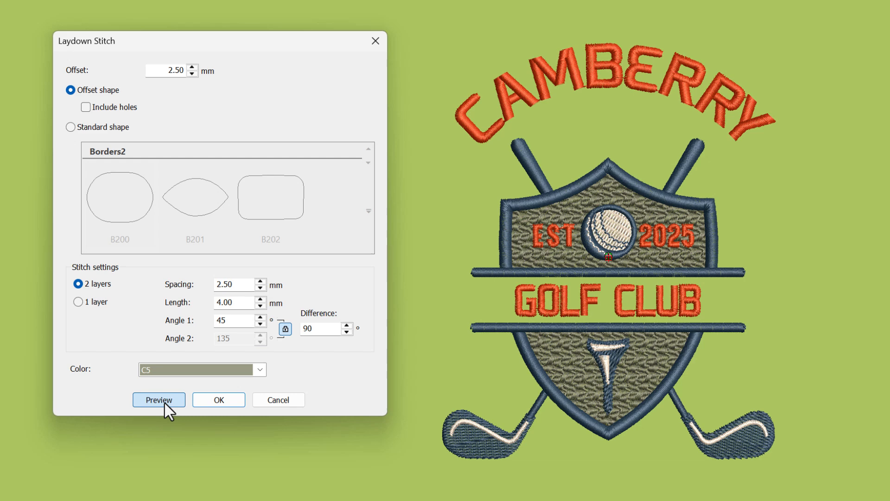
pyautogui.click(158, 399)
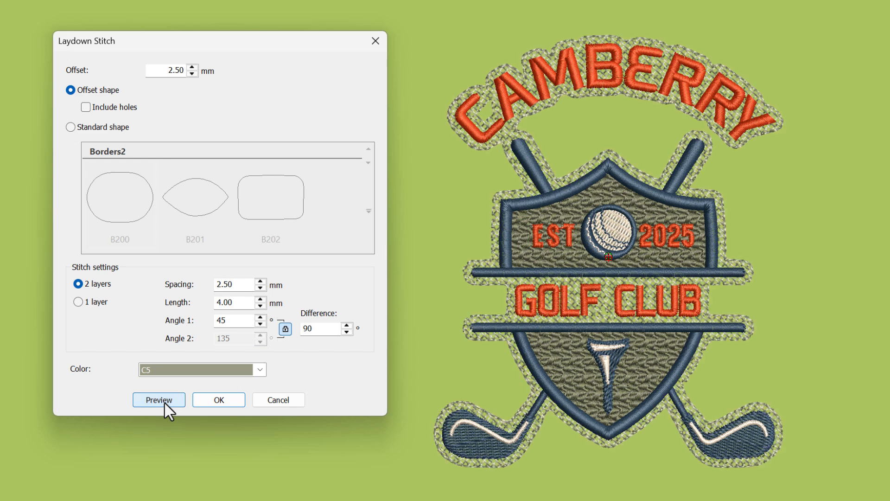
pyautogui.click(159, 399)
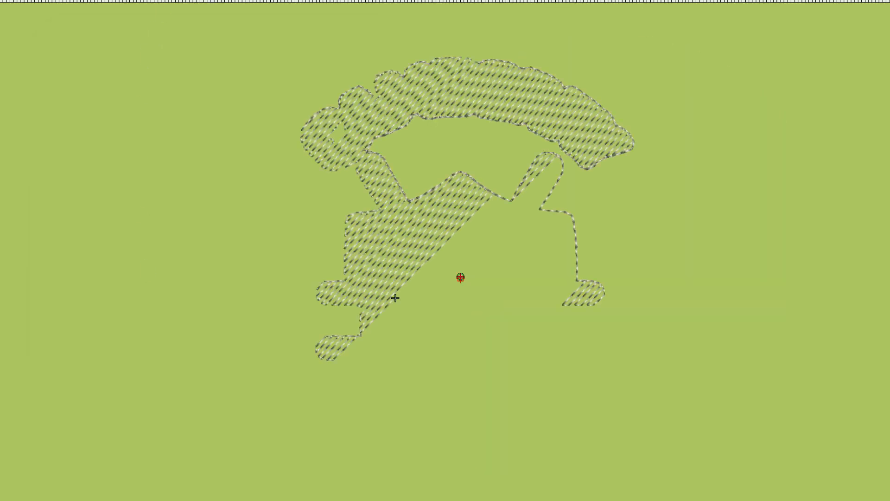